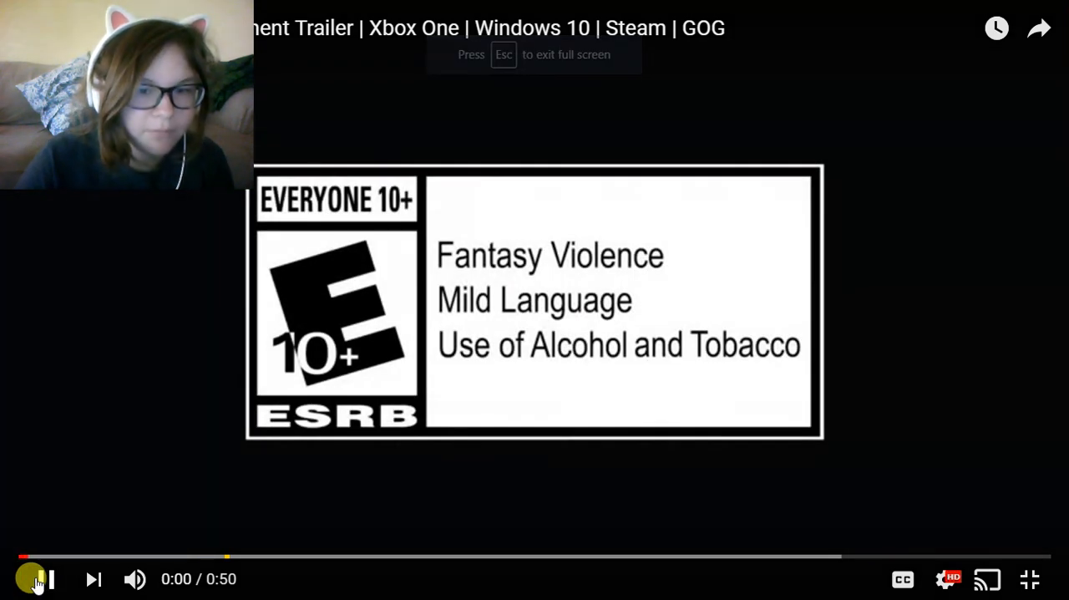
- Pause the full-screen Cuphead trailer at 0:05 on the Studio MDHR logo
click(37, 578)
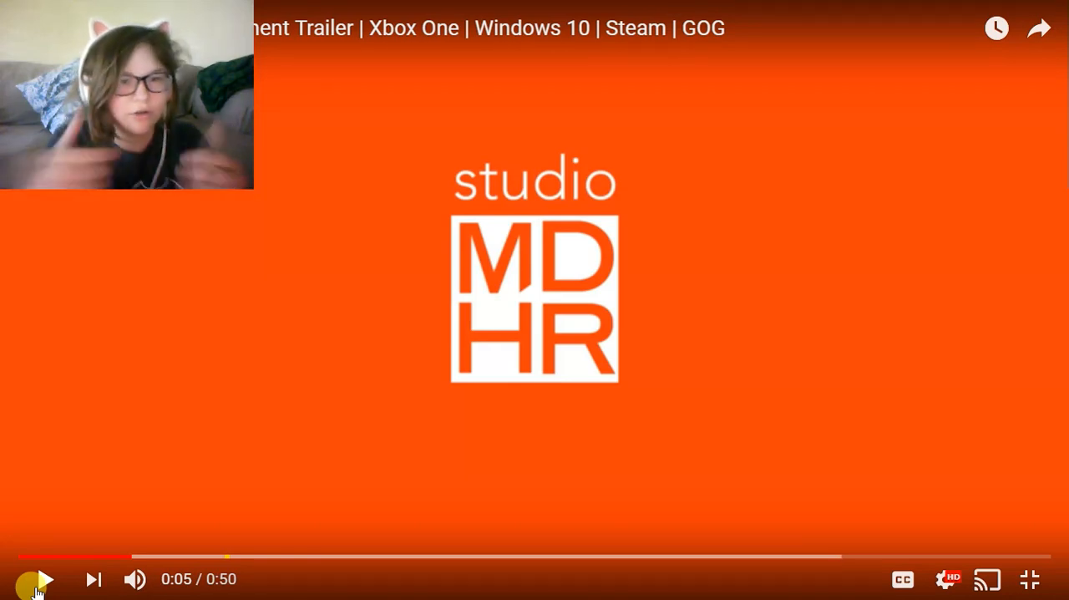
- Resume the trailer and pause it again at 0:34 on the new isle, bosses and weapons title
click(33, 578)
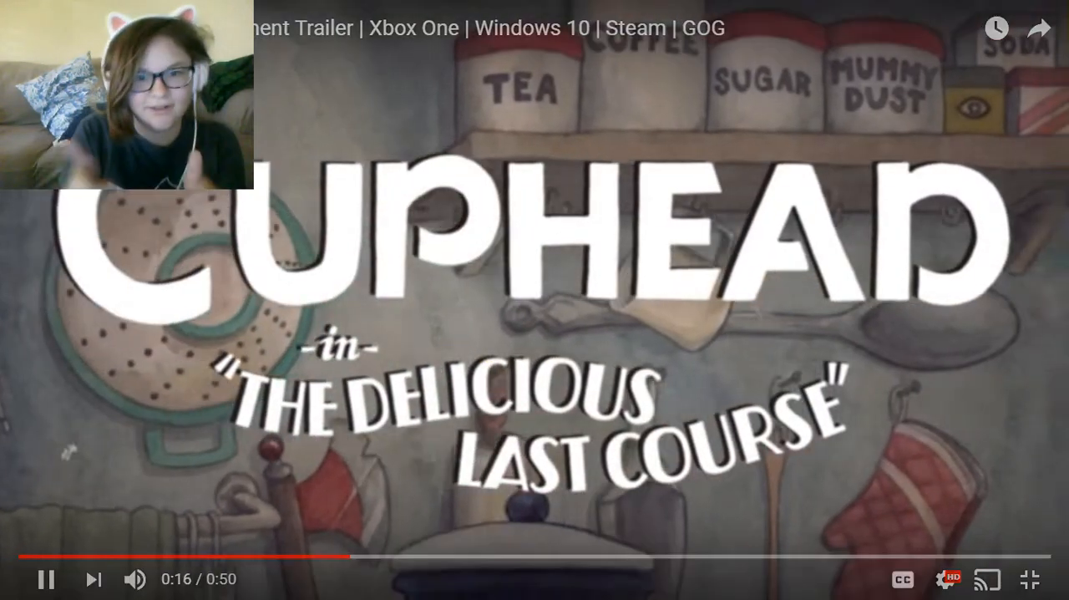
click(47, 578)
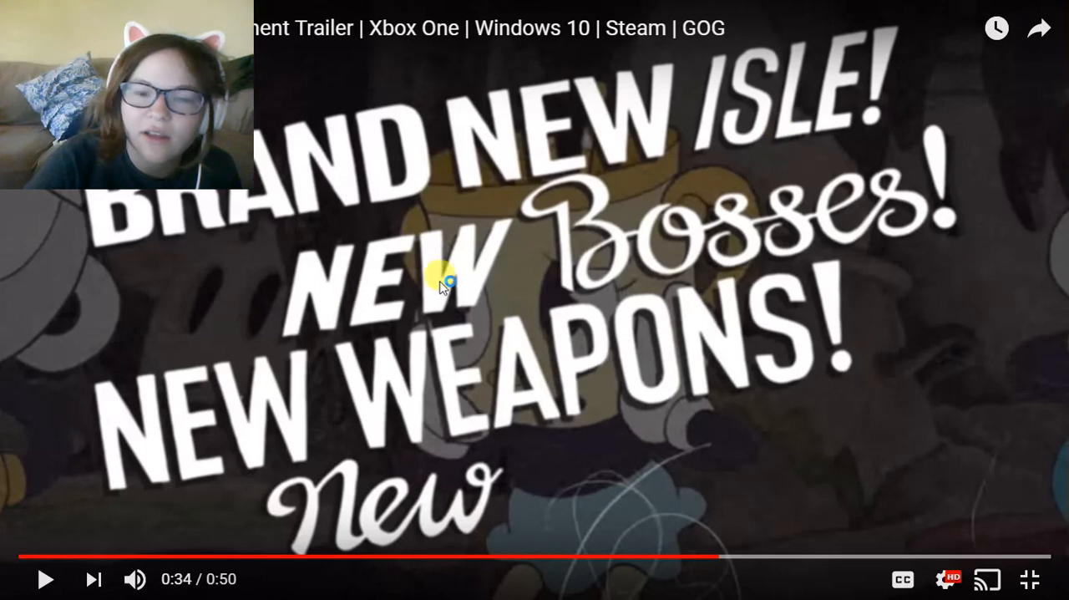
click(47, 578)
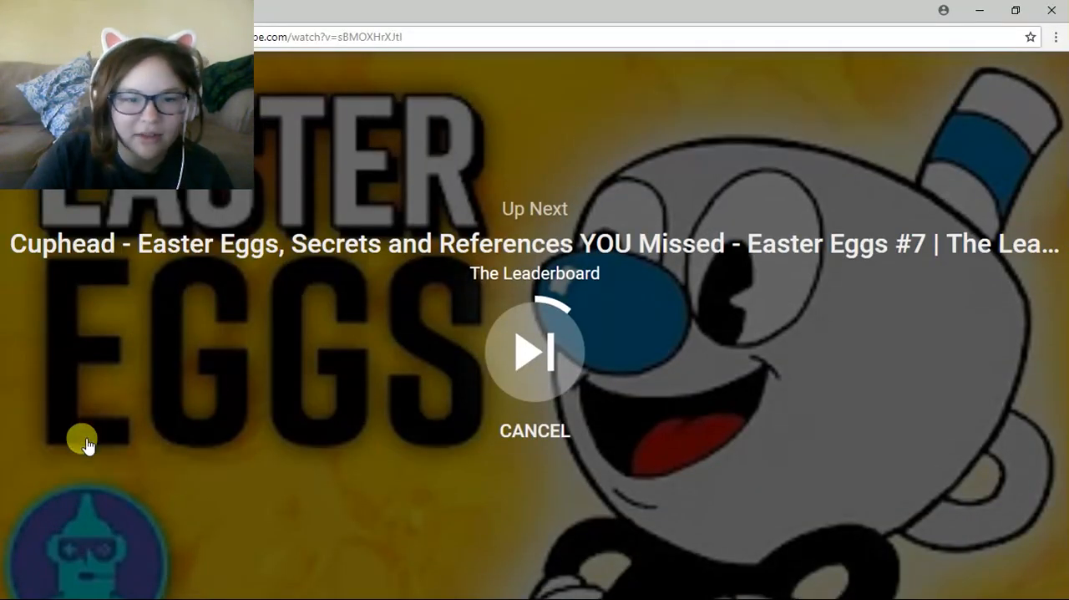
mouse_move(25, 389)
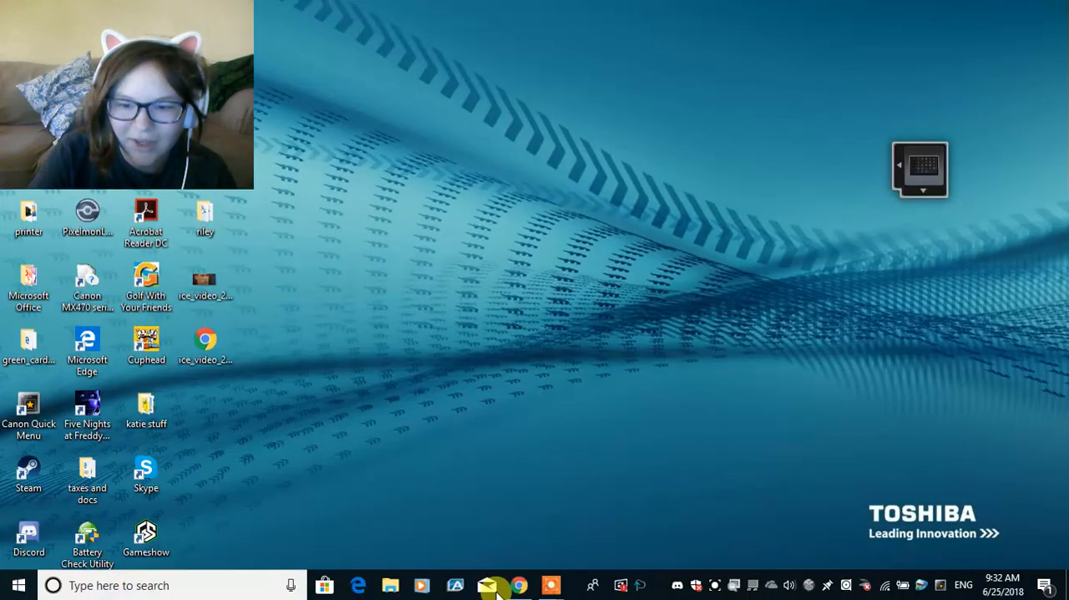
- Show the recorder's control bar from the taskbar, timer around 1:47 and still recording
click(551, 585)
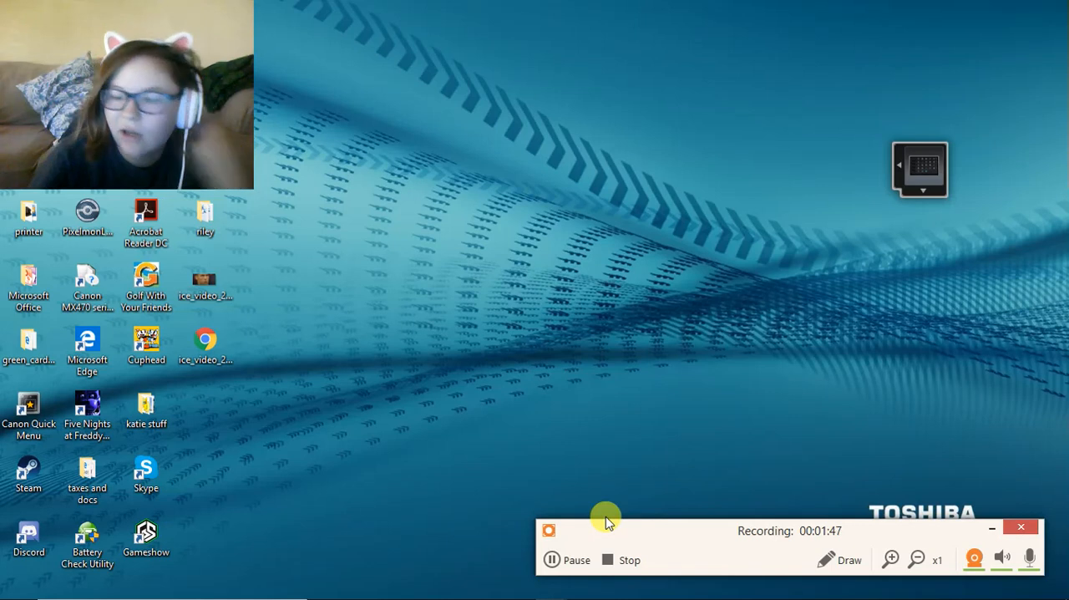
mouse_move(689, 515)
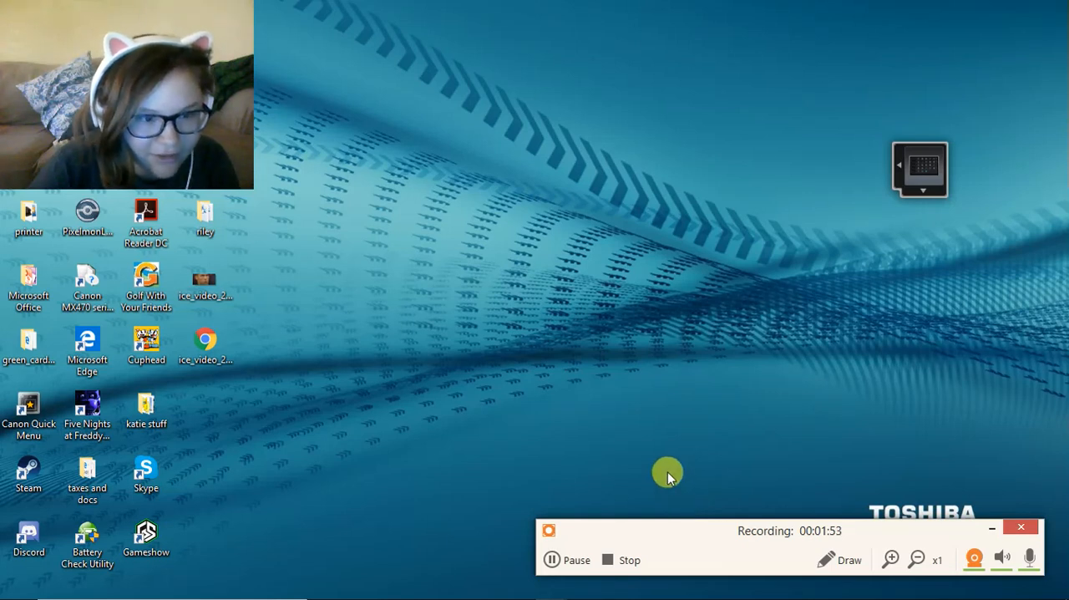
mouse_move(658, 466)
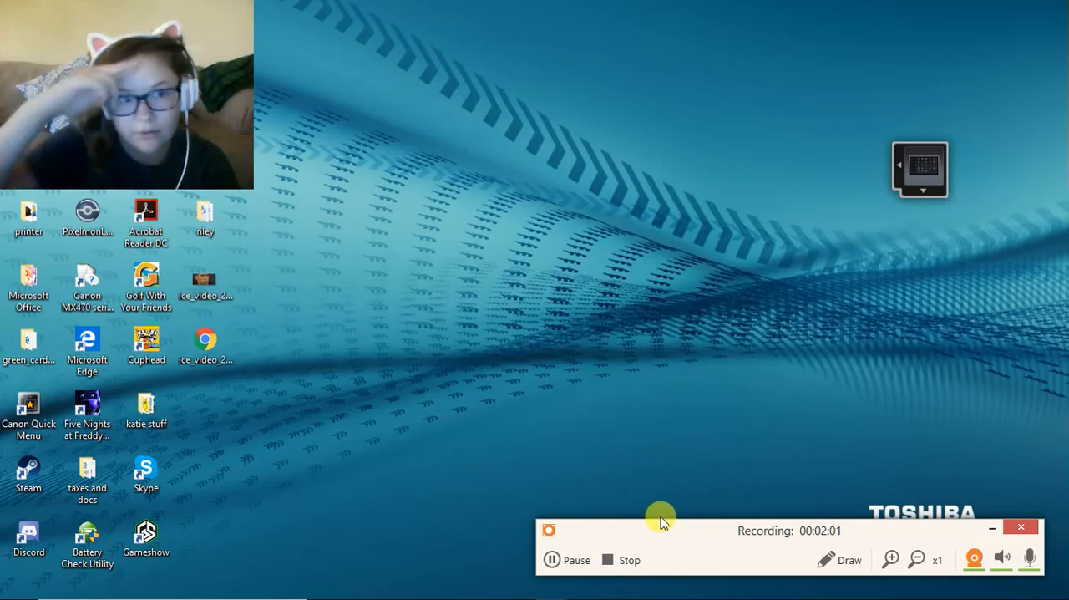
mouse_move(641, 558)
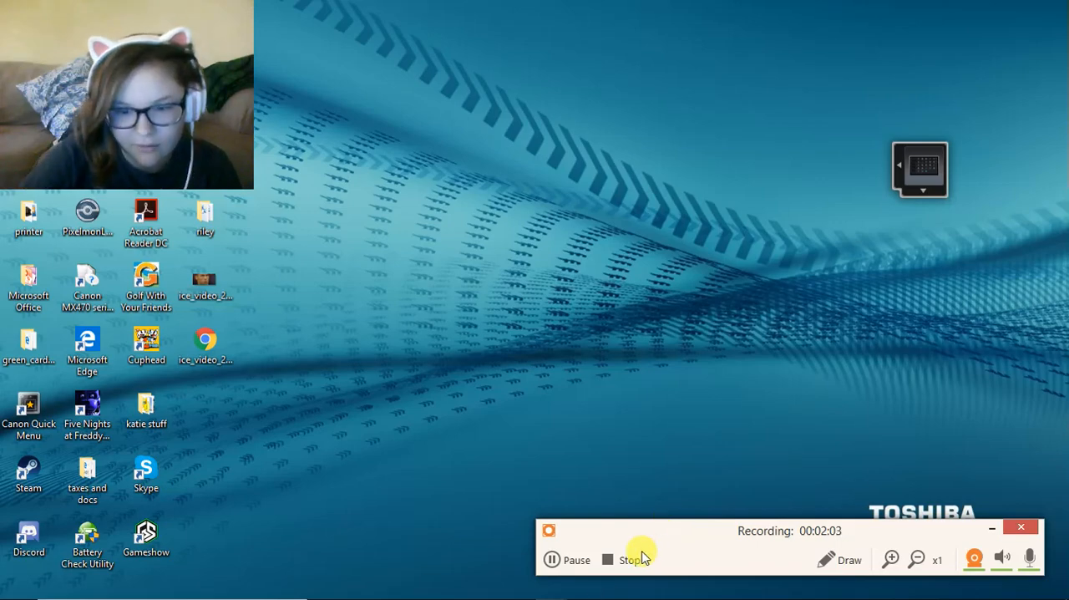